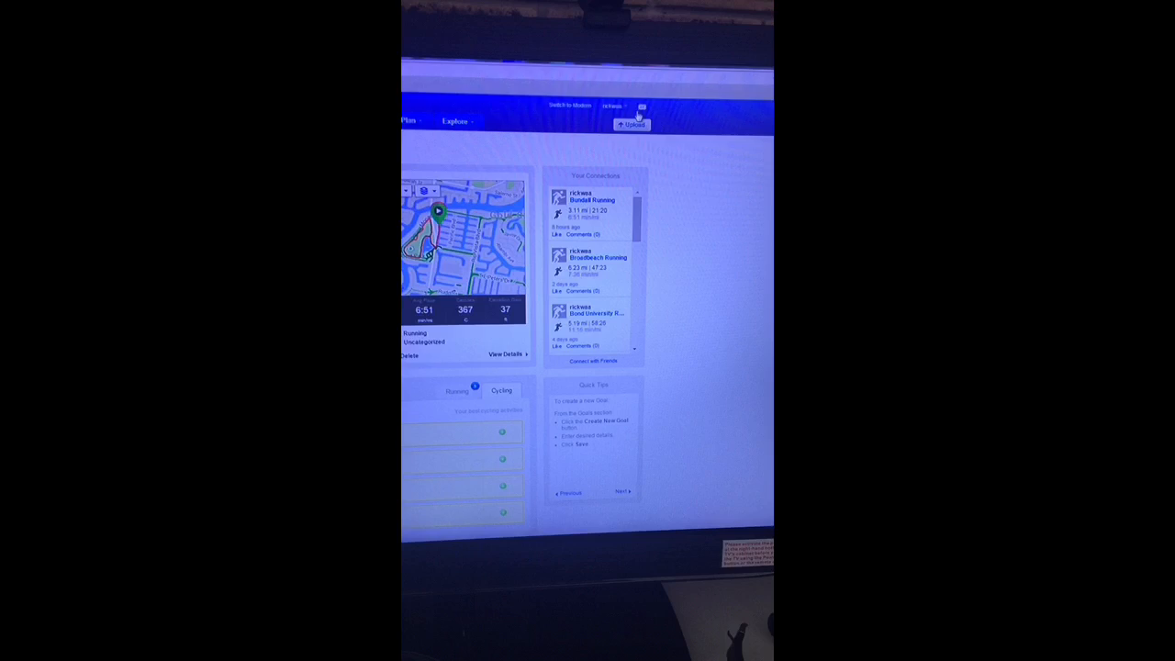
Go to the Import Data page for uploading activities from the connected Forerunner 10
{"action": "left_click", "coordinate": [632, 125]}
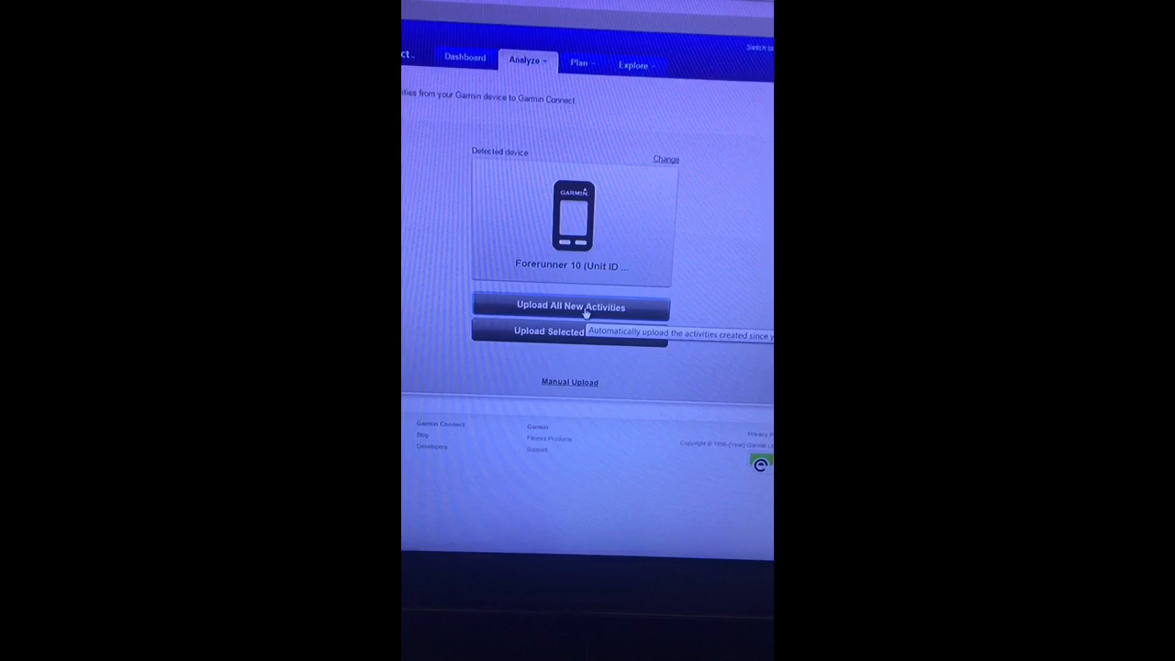
{"action": "left_click", "coordinate": [569, 307]}
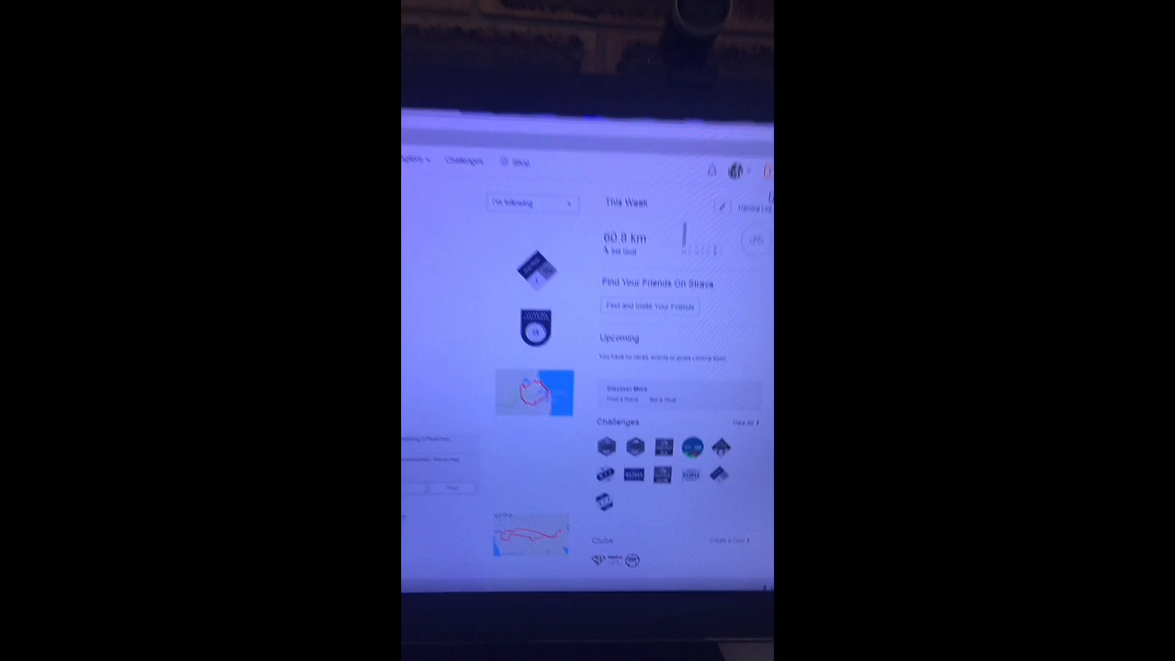
Reveal Strava's add-activity menu with upload, manual entry and route options
{"action": "left_click", "coordinate": [712, 125]}
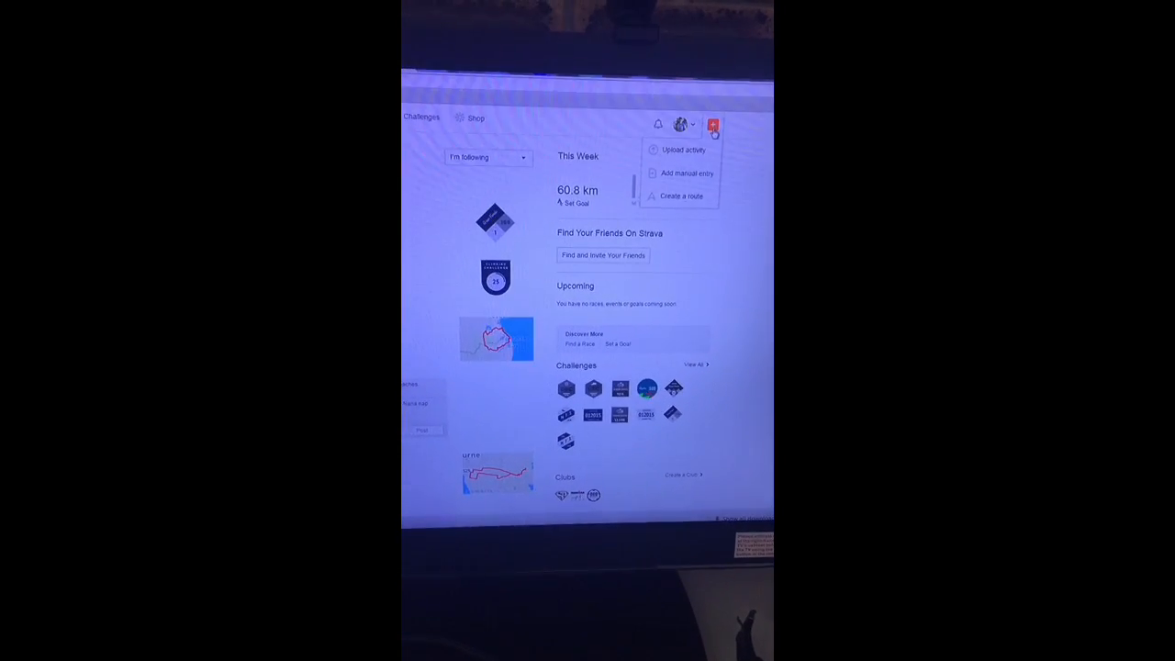